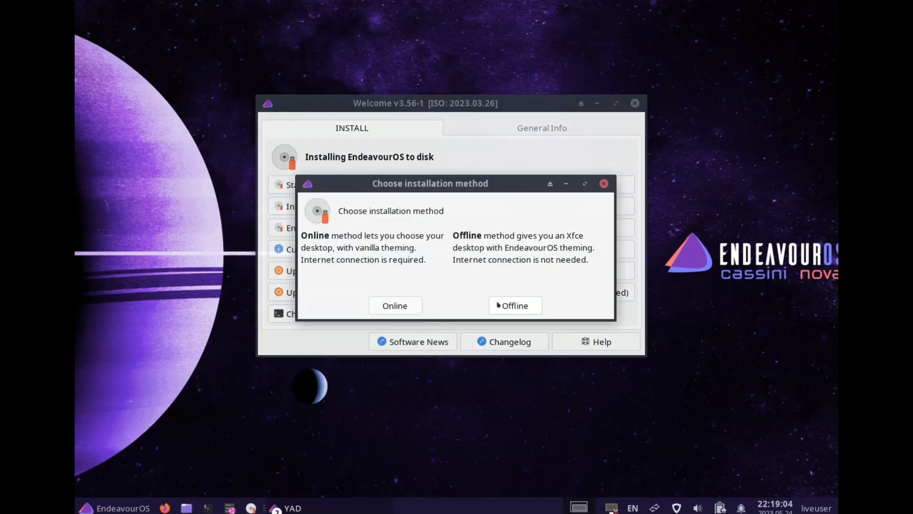
Step: Choose the offline Xfce install and pick the installer language from the list
left_click(514, 305)
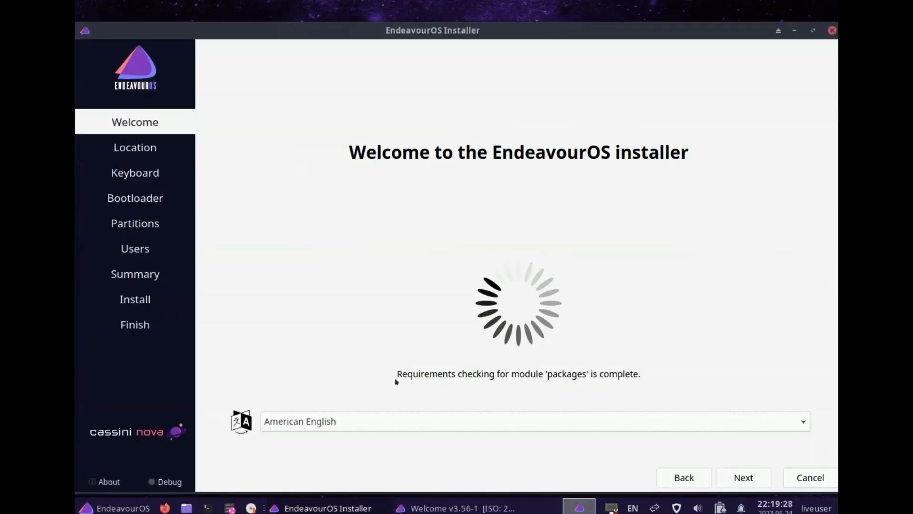
left_click(533, 421)
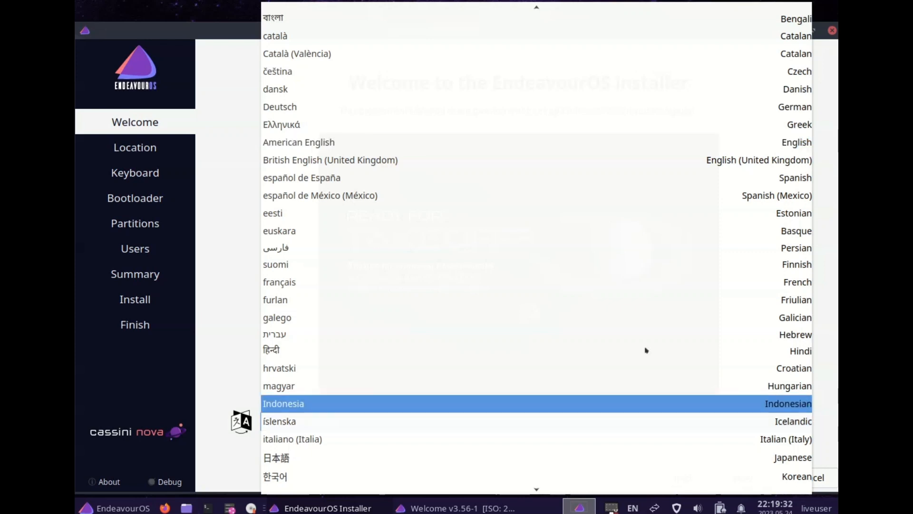
left_click(330, 160)
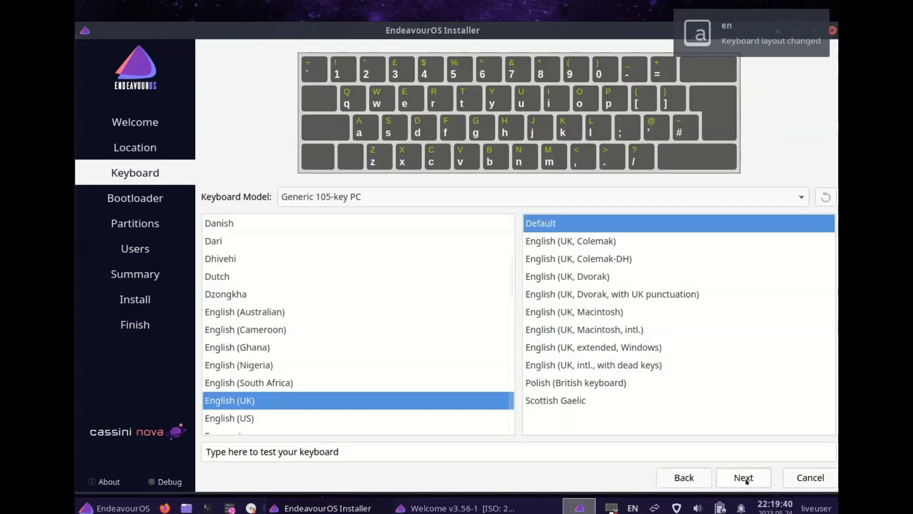
Step: Create the user account for Gary, replace the computer name, and start installing over /dev/sda
left_click(743, 476)
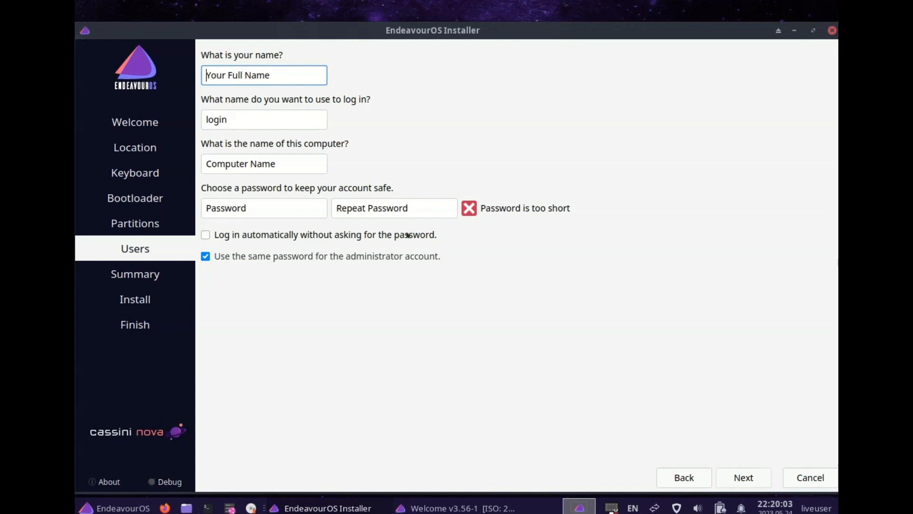
type("Gary")
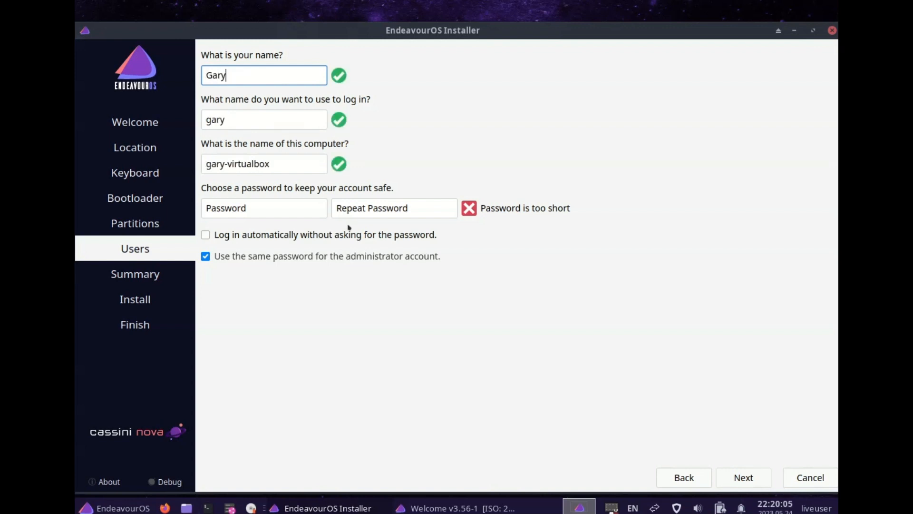
mouse_move(278, 181)
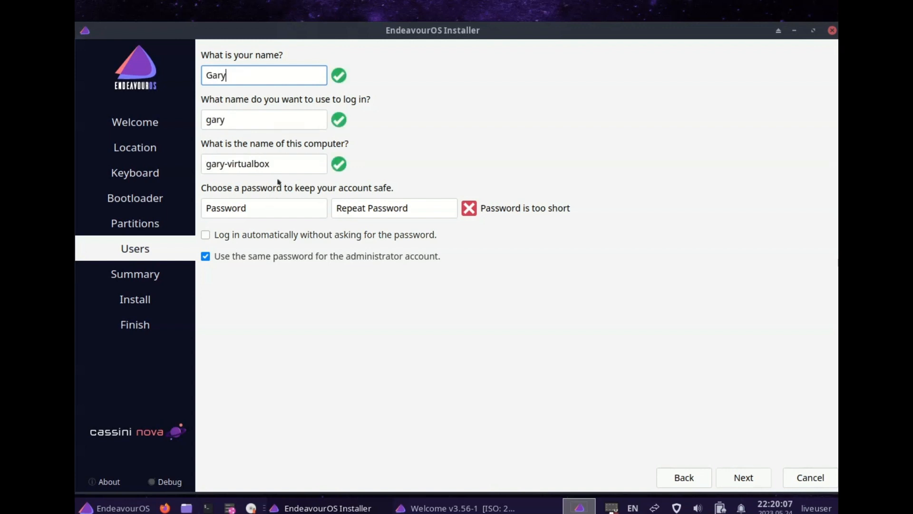
double_click(248, 163)
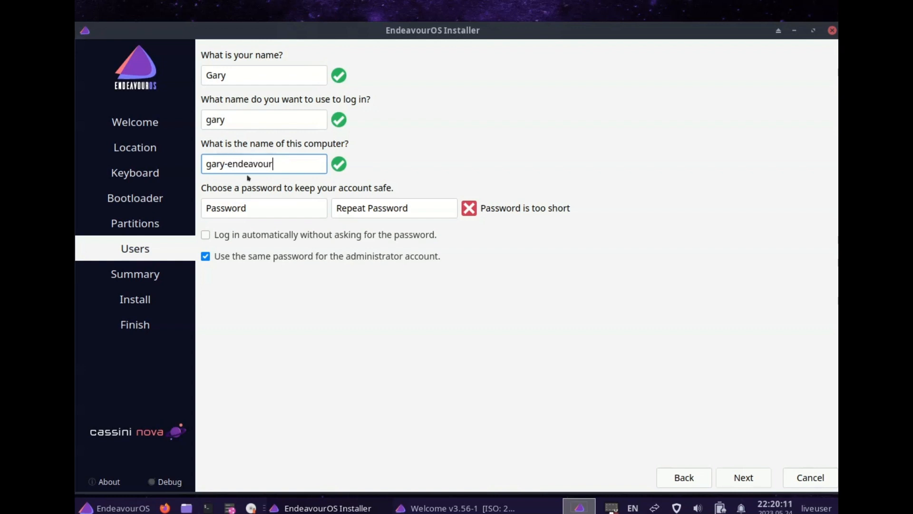
left_click(263, 208)
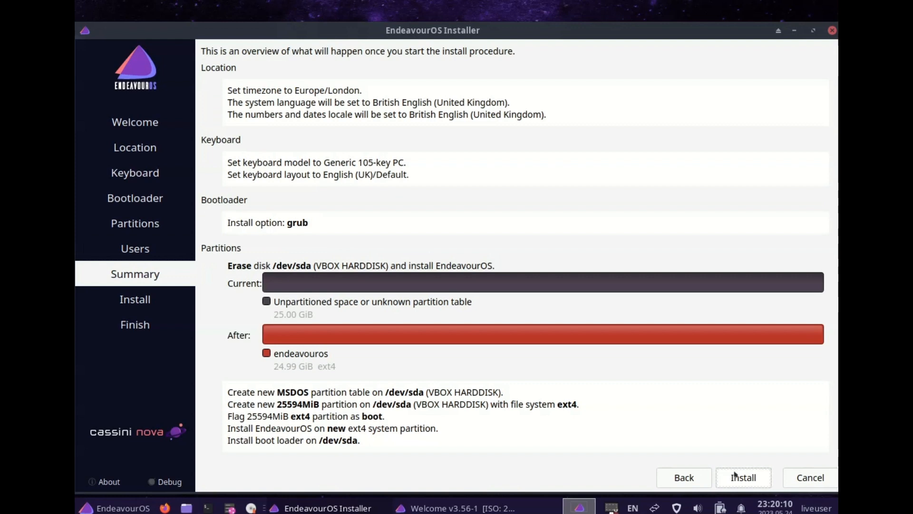
left_click(742, 477)
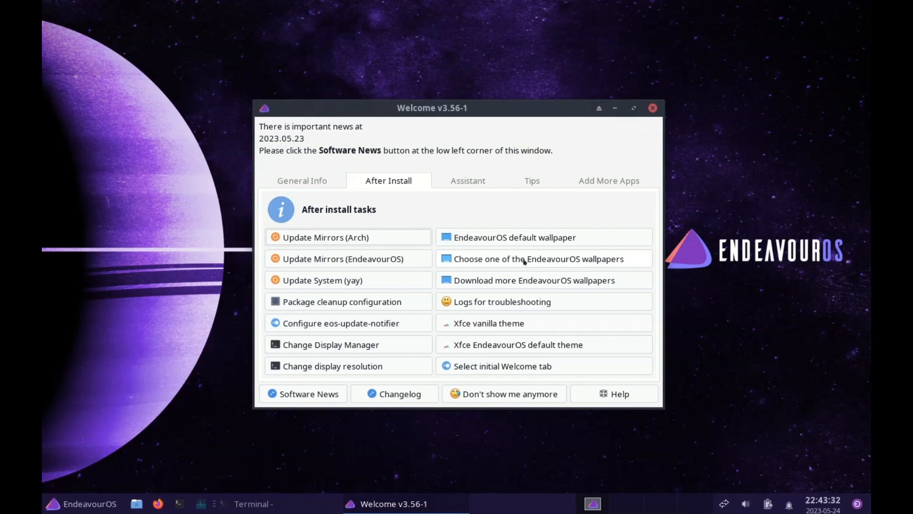
Step: Show Welcome's Add More Apps options leading to the QuickStart Installer
left_click(538, 259)
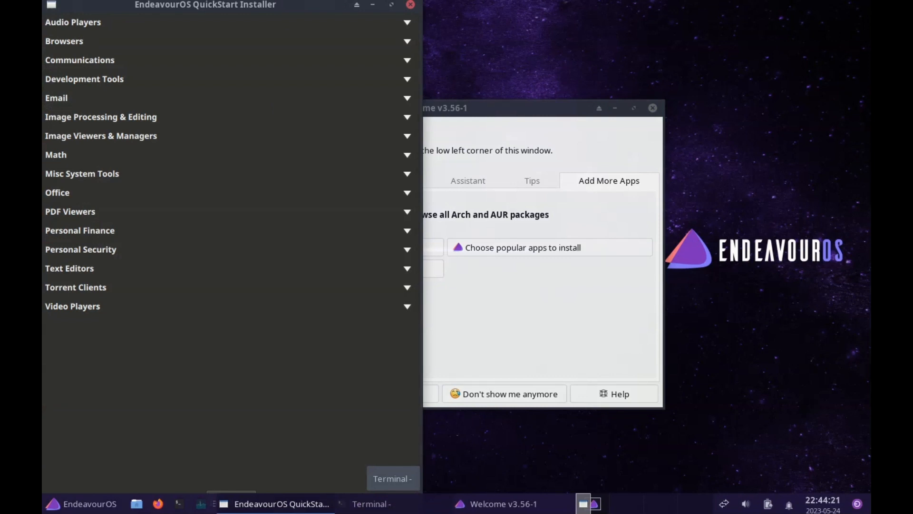
Step: Expand Browsers, close the QuickStart Installer, and show the Multimedia apps in the Whisker menu
left_click(64, 41)
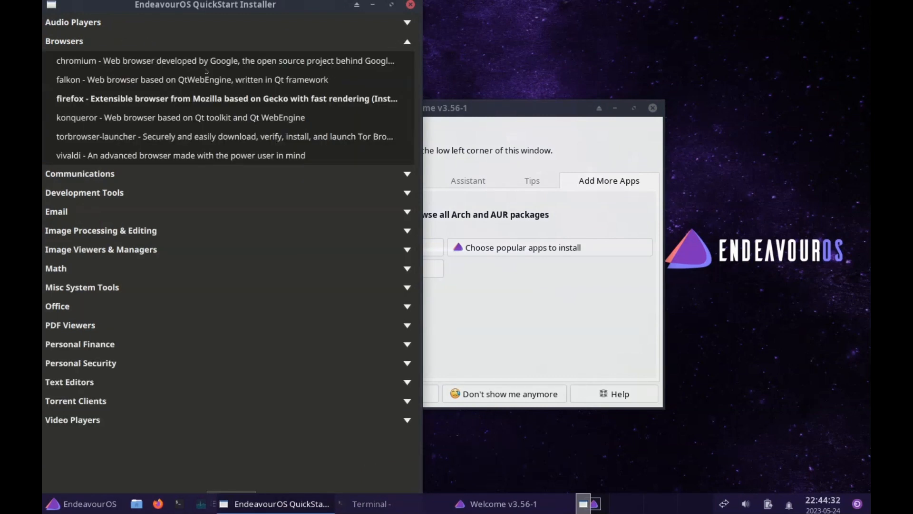
left_click(73, 22)
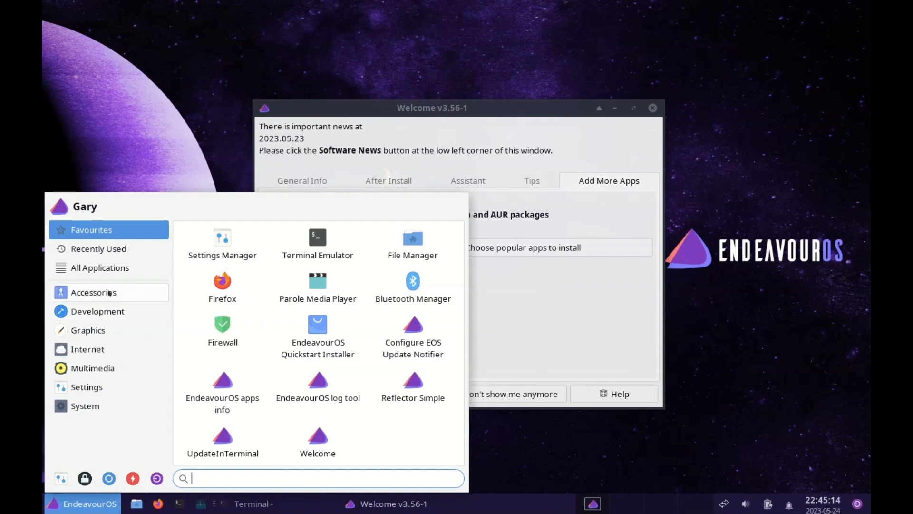
left_click(92, 367)
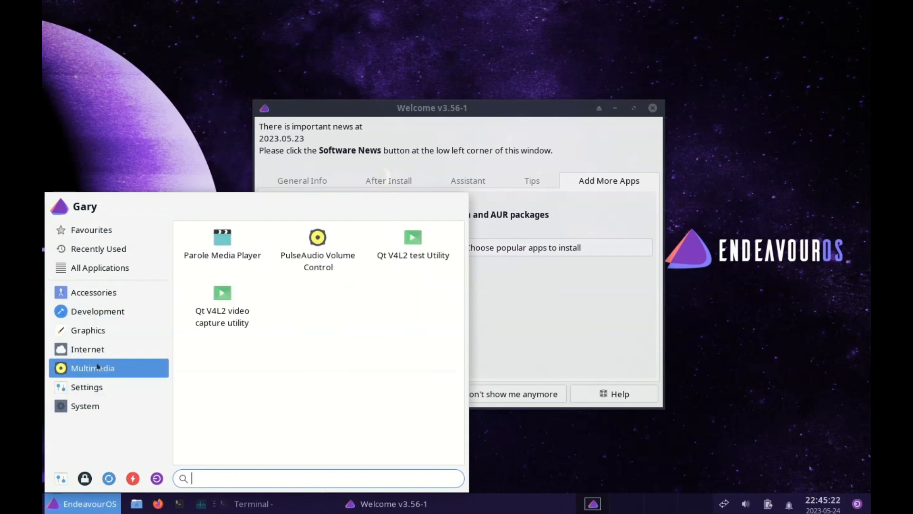